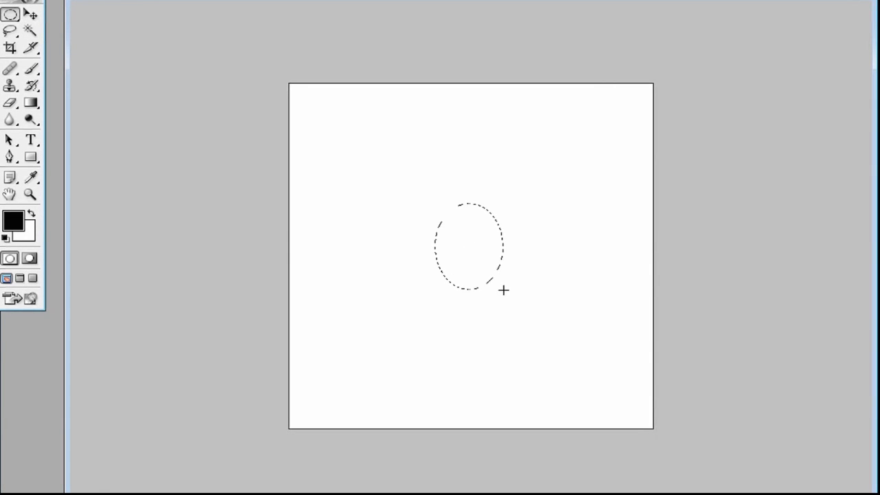
- Drag a wide elliptical marquee selection on the blank white canvas
drag(503, 290, 603, 334)
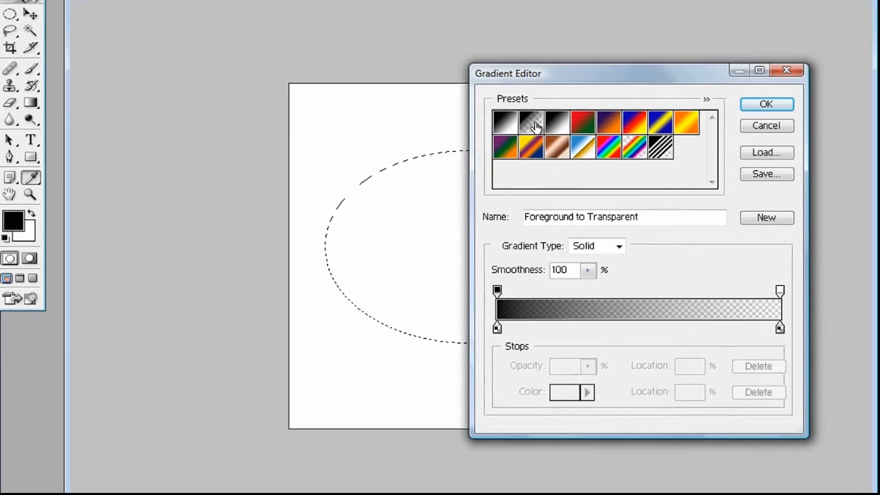
- Fill the oval with a Foreground to Transparent gradient fading downward from its top edge, then deselect
click(766, 105)
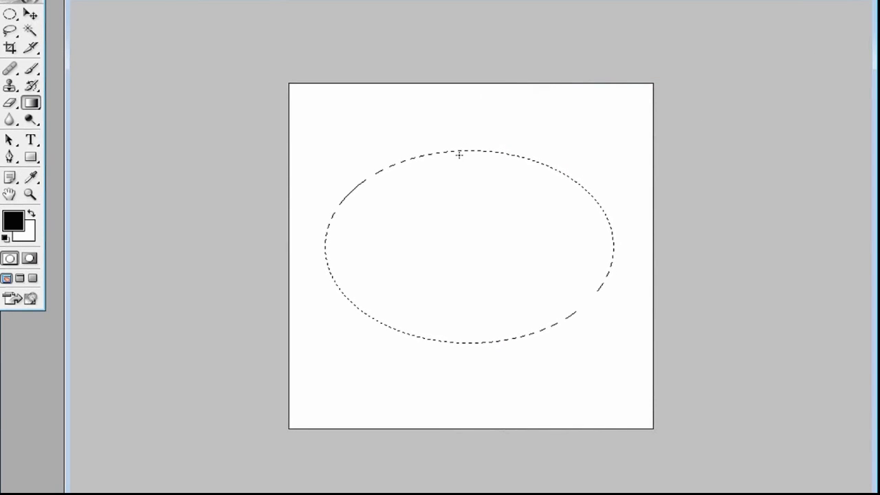
drag(461, 157, 462, 306)
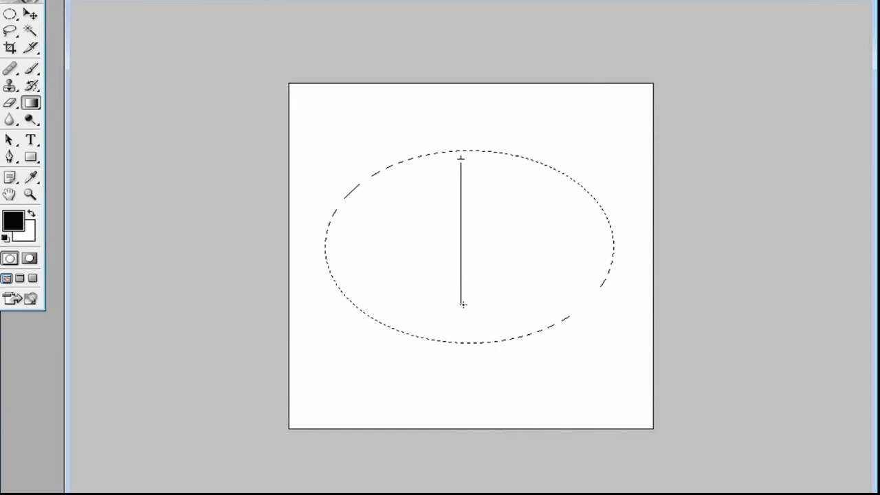
drag(461, 158, 463, 306)
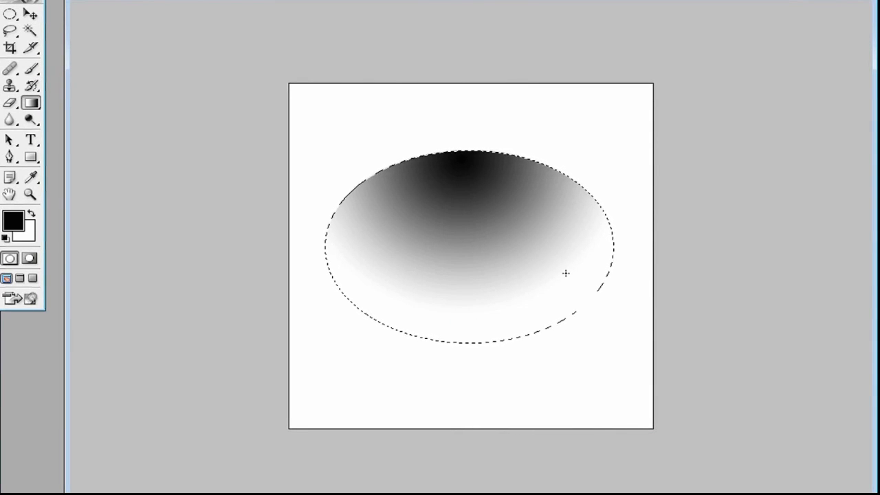
key(ctrl+d)
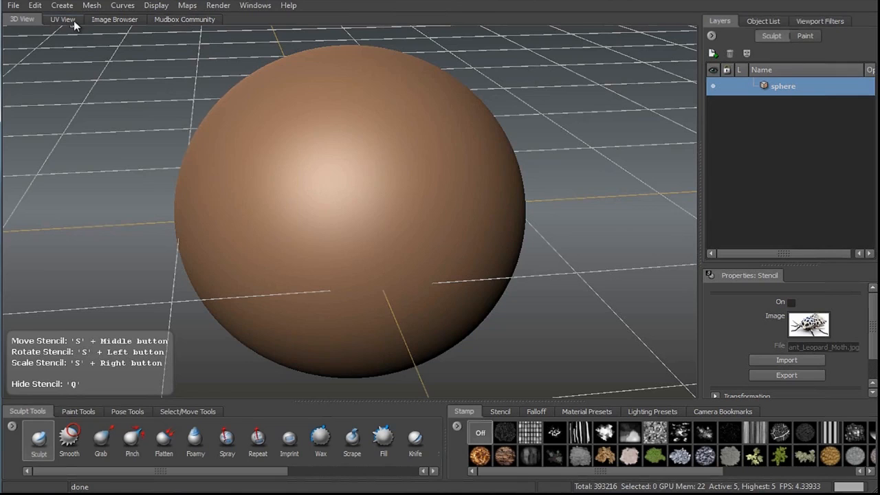
- Browse the Desktop thumbnails in the Image Browser and preview stamp.jpg
click(114, 19)
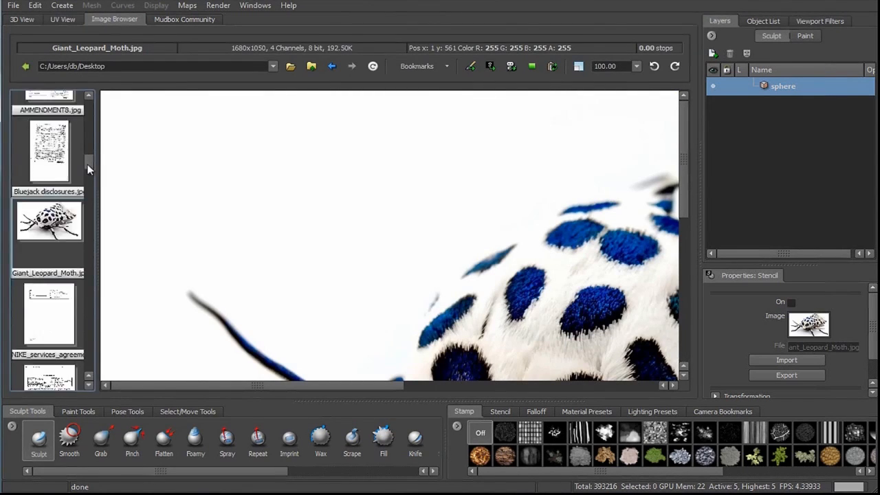
scroll(down, 3)
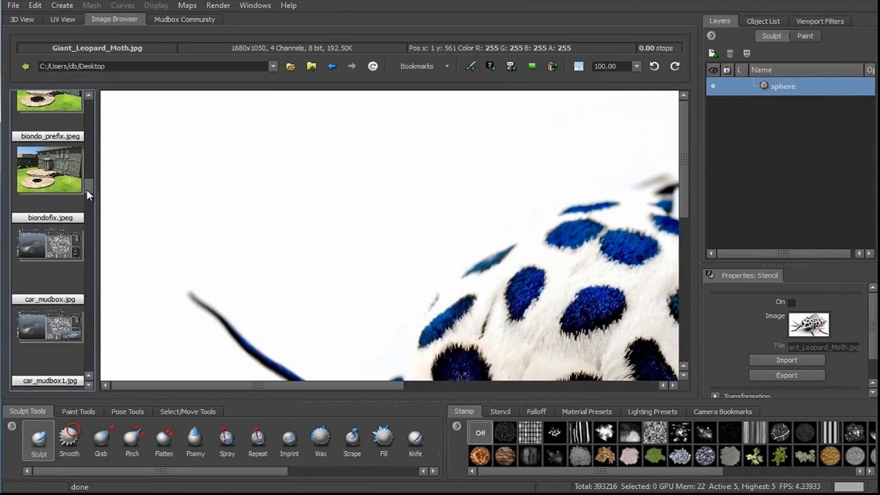
scroll(down, 3)
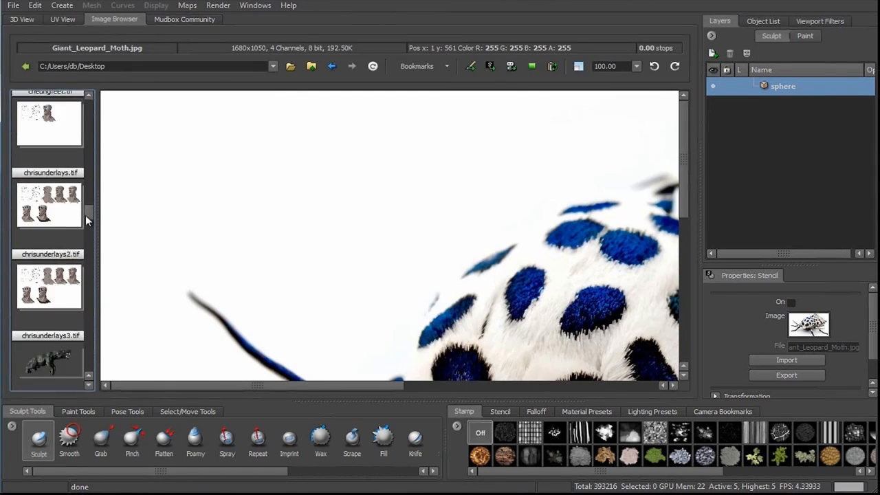
scroll(down, 3)
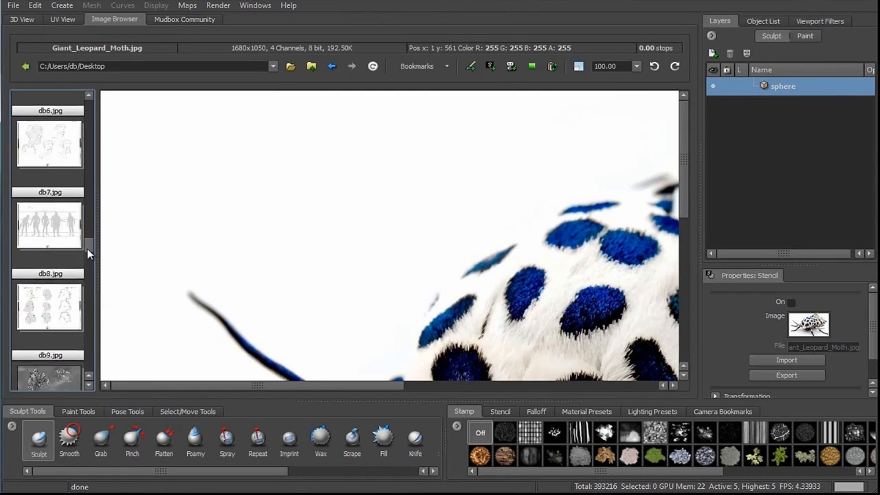
scroll(down, 3)
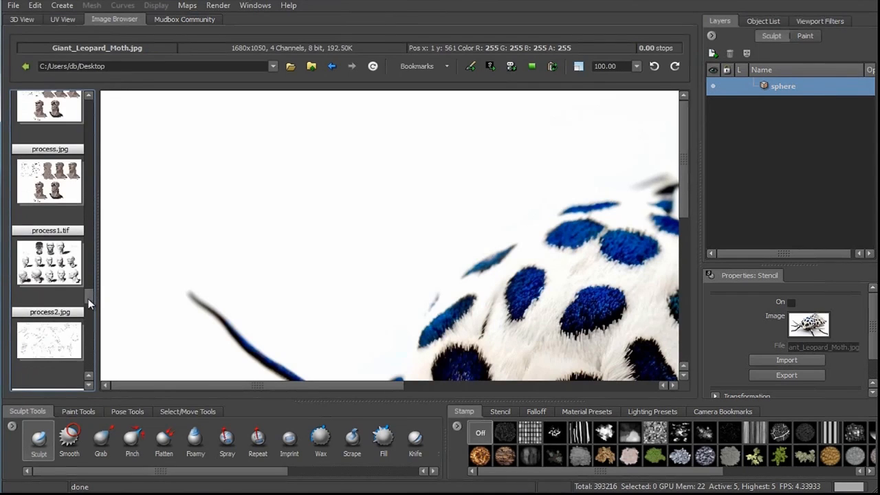
scroll(down, 3)
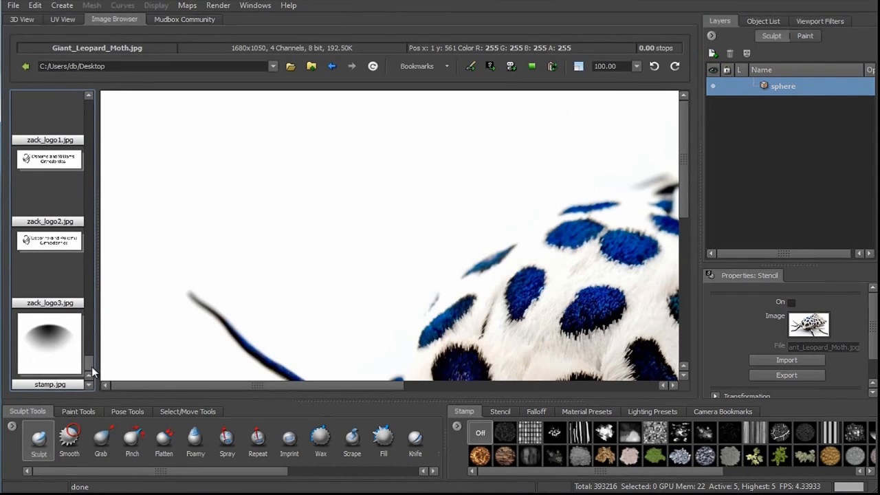
click(50, 341)
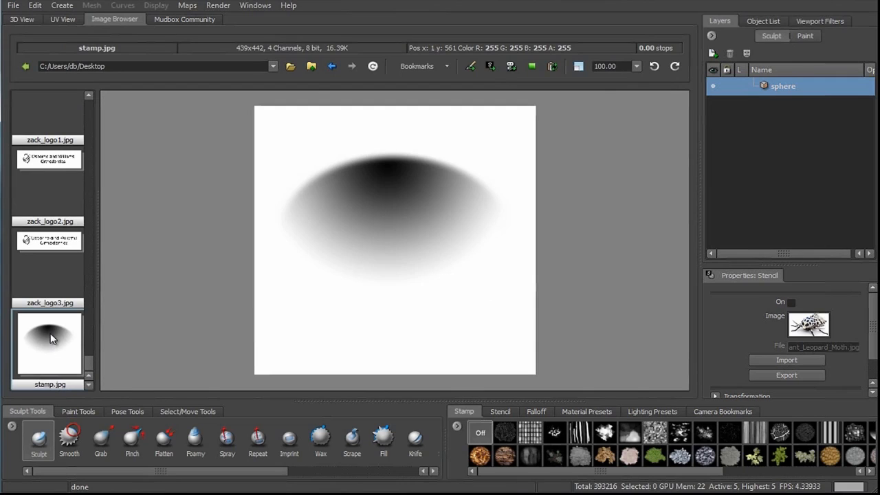
mouse_move(52, 337)
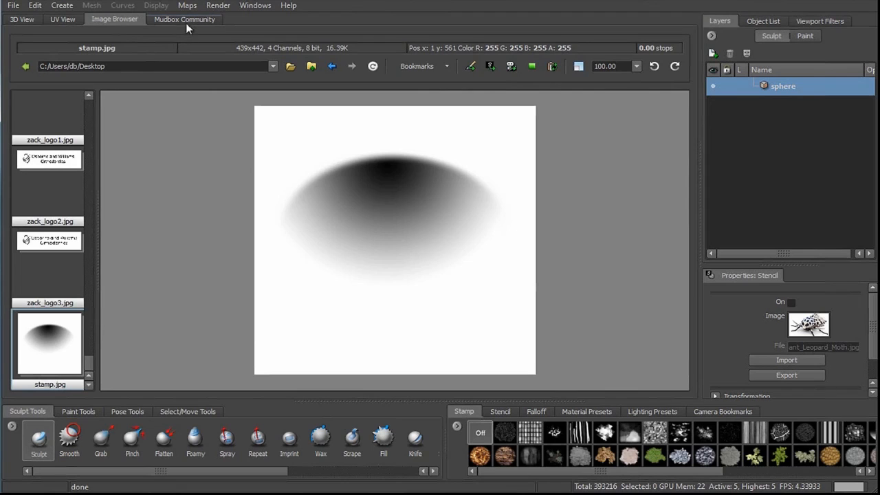
mouse_move(154, 95)
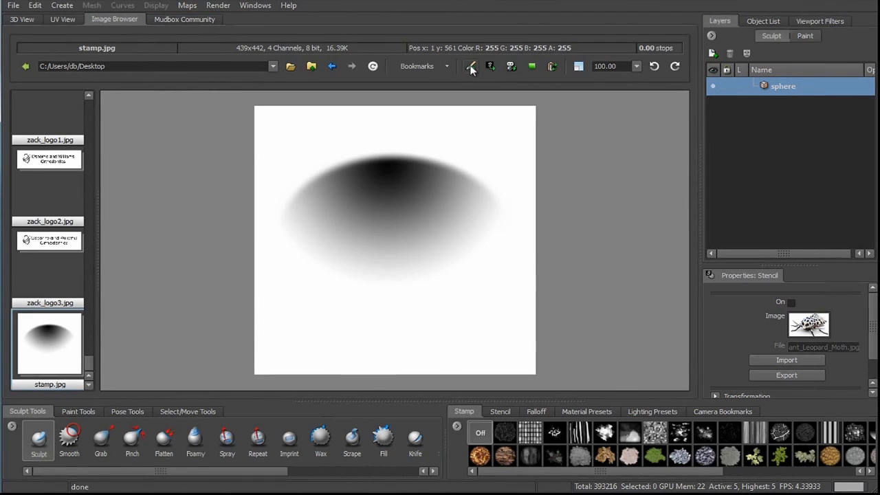
- Set stamp.jpg as the sculpt brush's stamp image
click(22, 20)
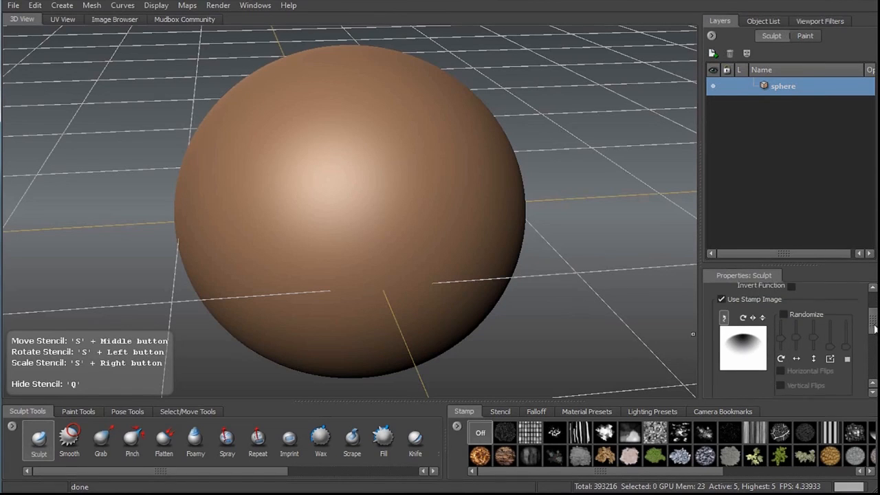
- Raise Stamp Spacing Distance to about 45 and stroke a test row of scale marks on the sphere
scroll(down, 3)
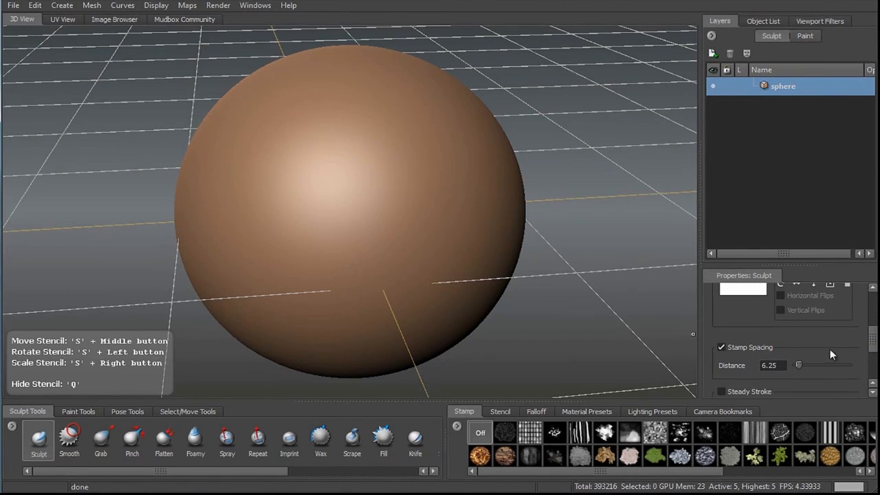
drag(799, 366, 820, 366)
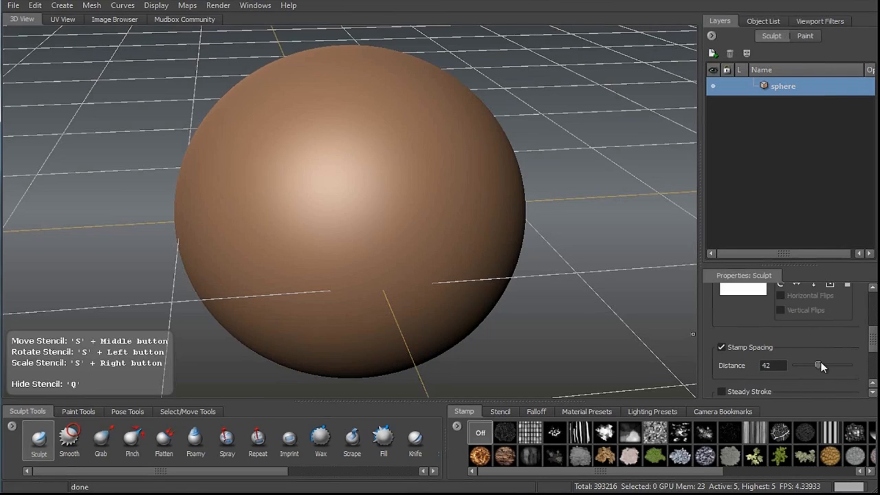
drag(814, 366, 819, 366)
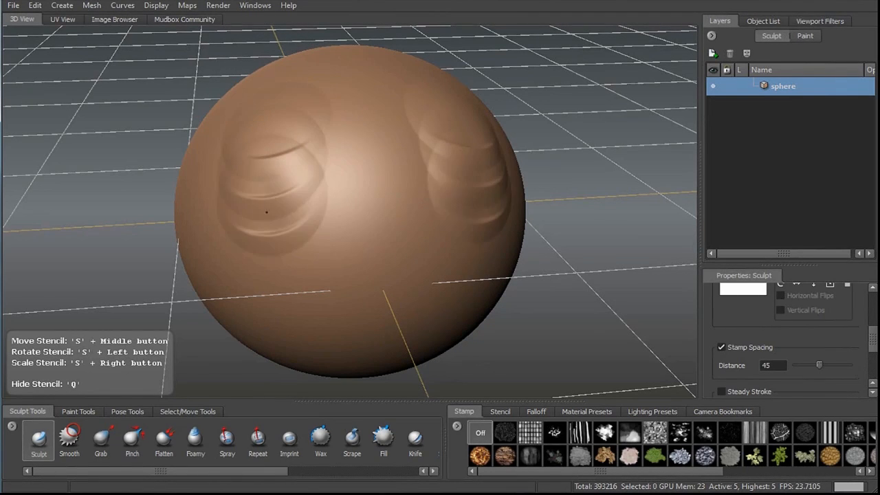
drag(267, 213, 433, 282)
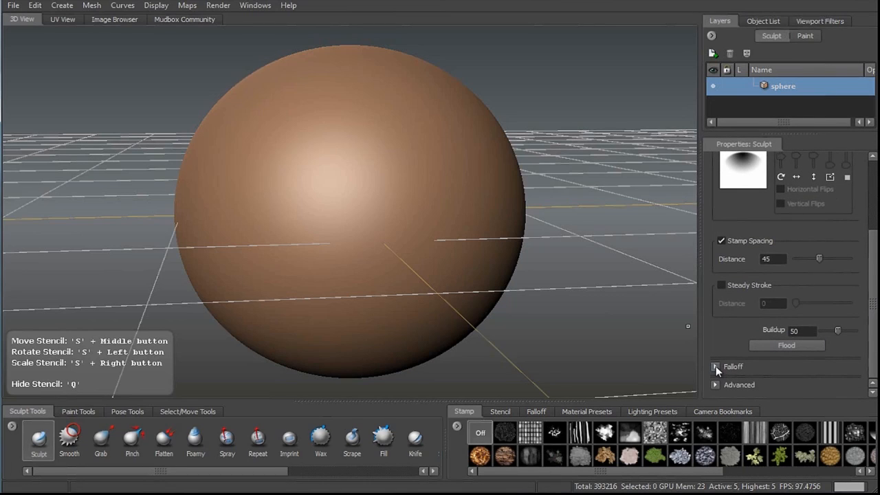
- Reshape the brush Falloff curve, then lower Stamp Spacing Distance to about 23
click(715, 365)
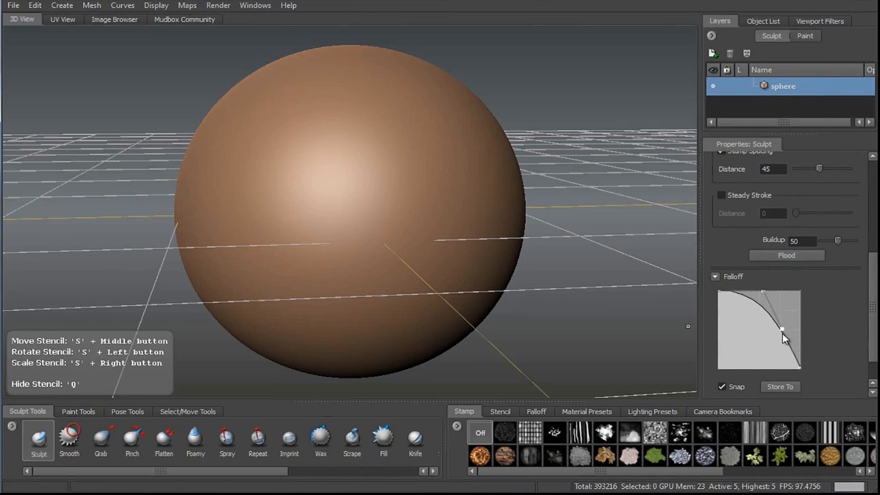
drag(782, 327, 781, 363)
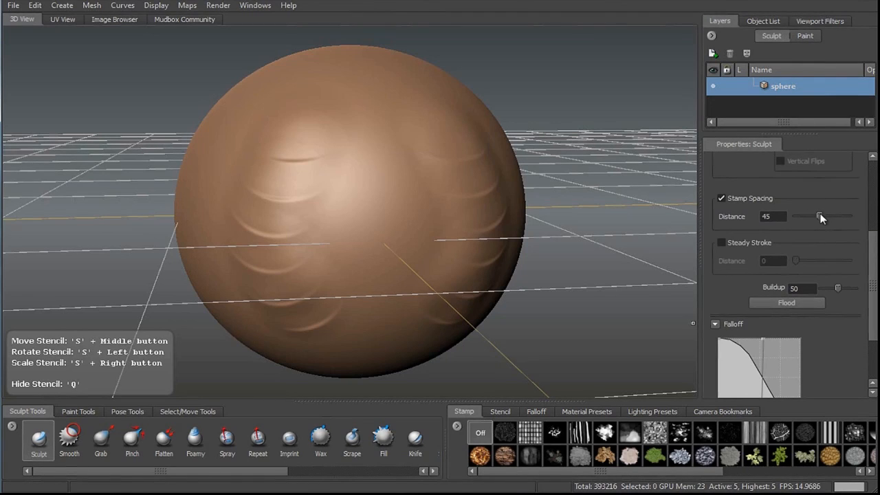
drag(819, 216, 806, 216)
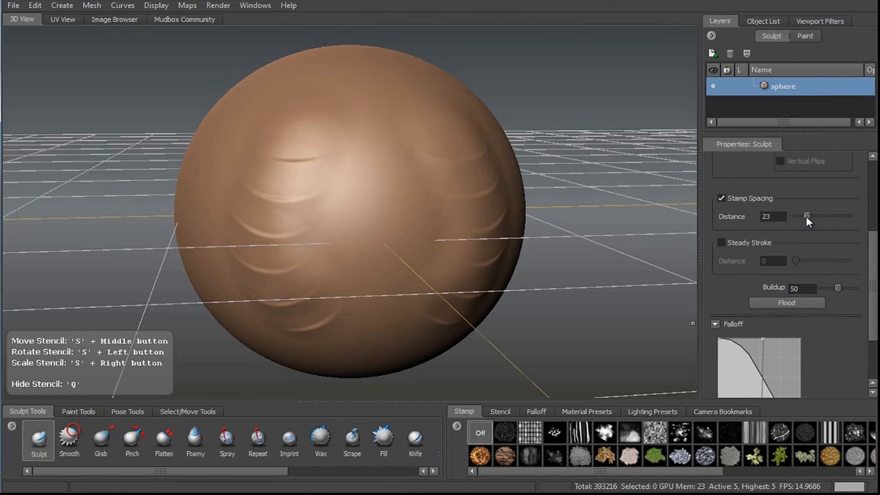